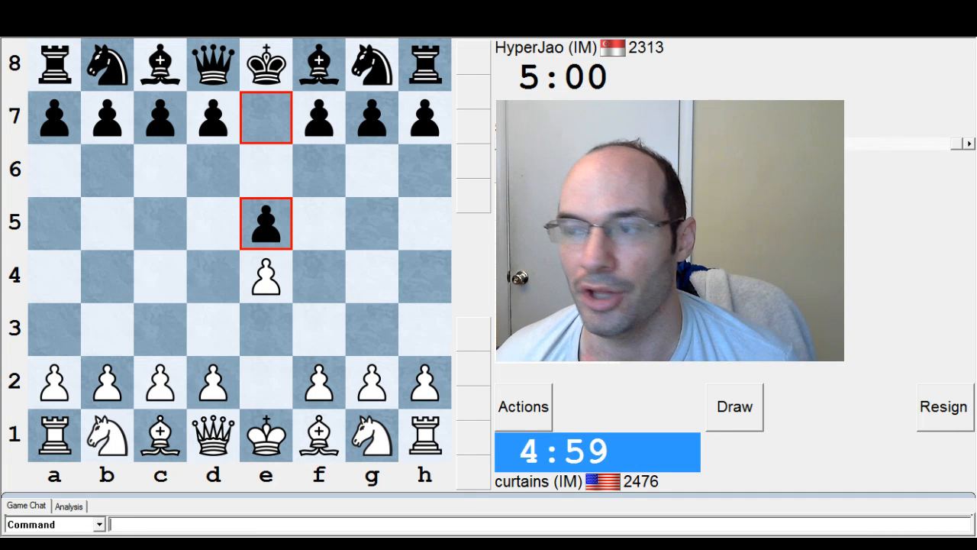
- Play the opening moves as White, including c3, building the c3-d3-e4 pawn centre
{"action": "left_click", "coordinate": [317, 330]}
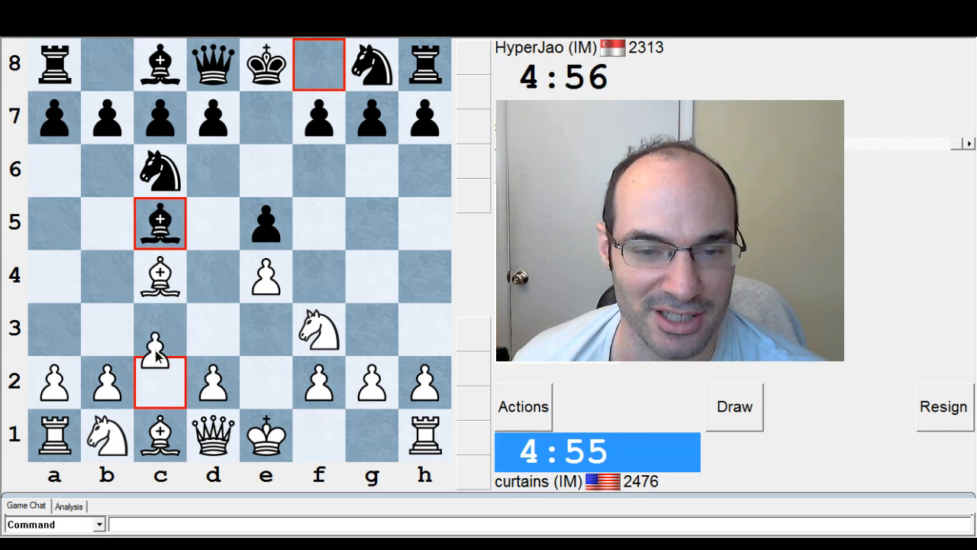
{"action": "left_click", "coordinate": [159, 328]}
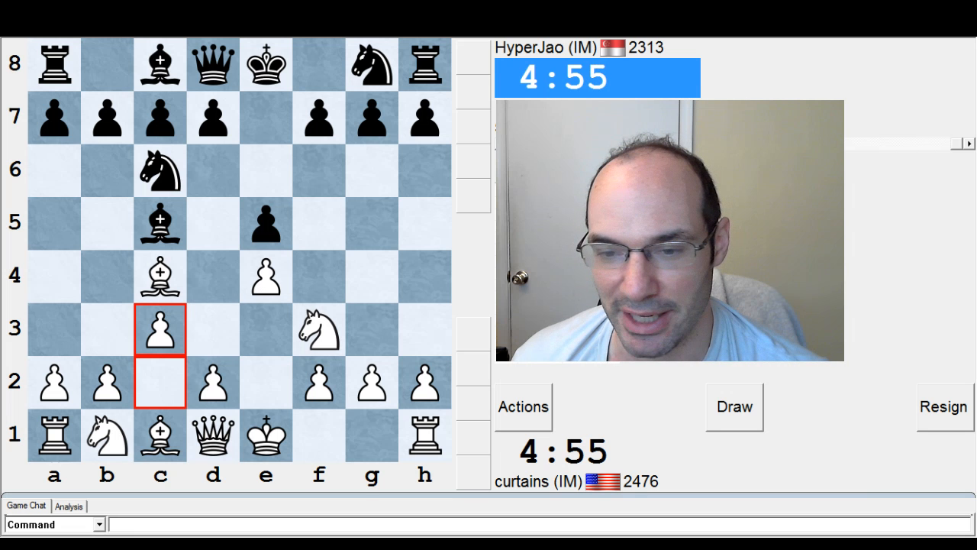
{"action": "left_click", "coordinate": [317, 171]}
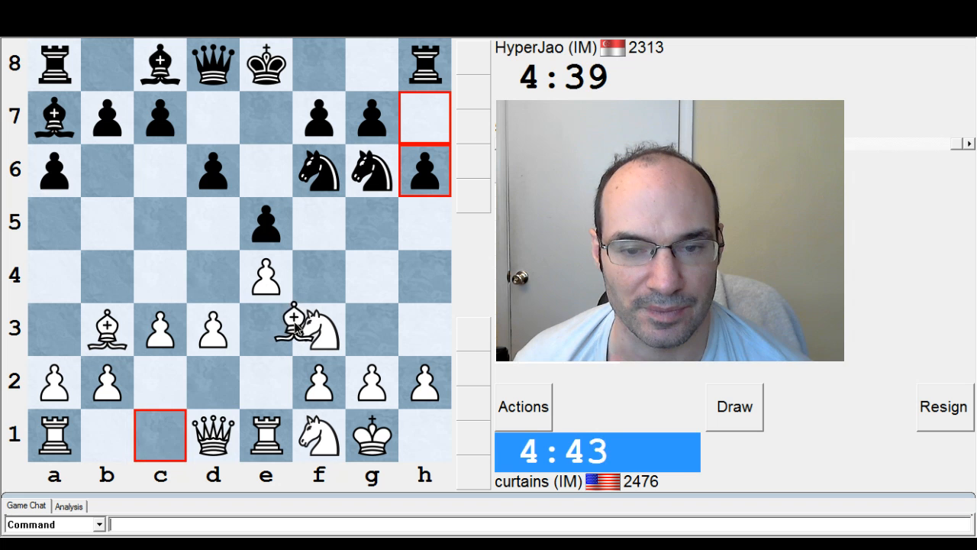
- Push the d-pawn to d4 after recapturing on e3 with the knight
{"action": "left_click", "coordinate": [266, 328]}
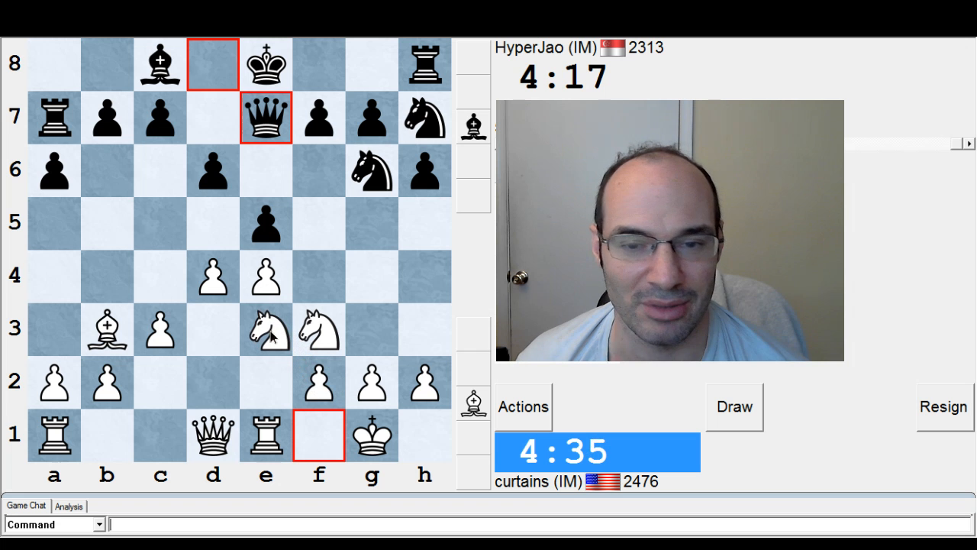
- Plant the knight on f5 and capture on e5 with the d-pawn
{"action": "left_click", "coordinate": [265, 329]}
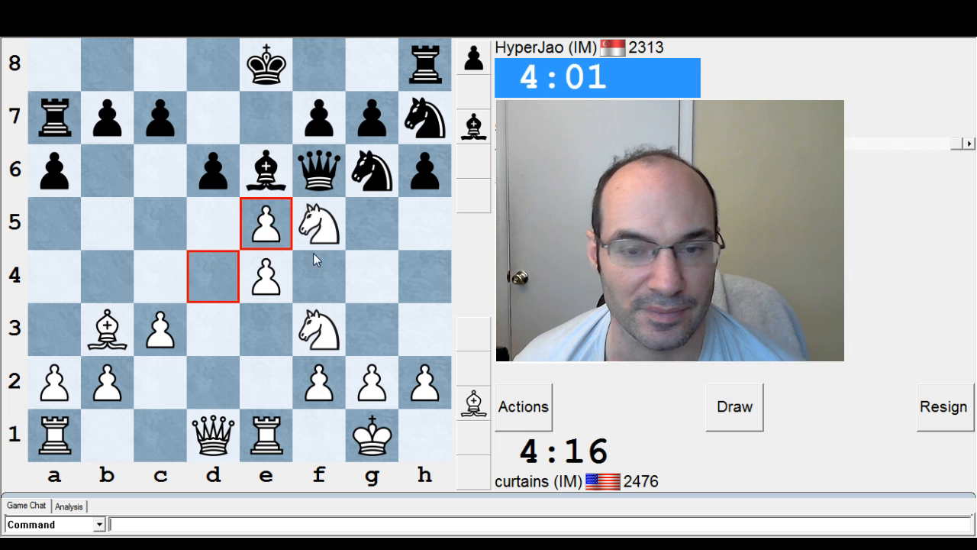
{"action": "mouse_move", "coordinate": [311, 357]}
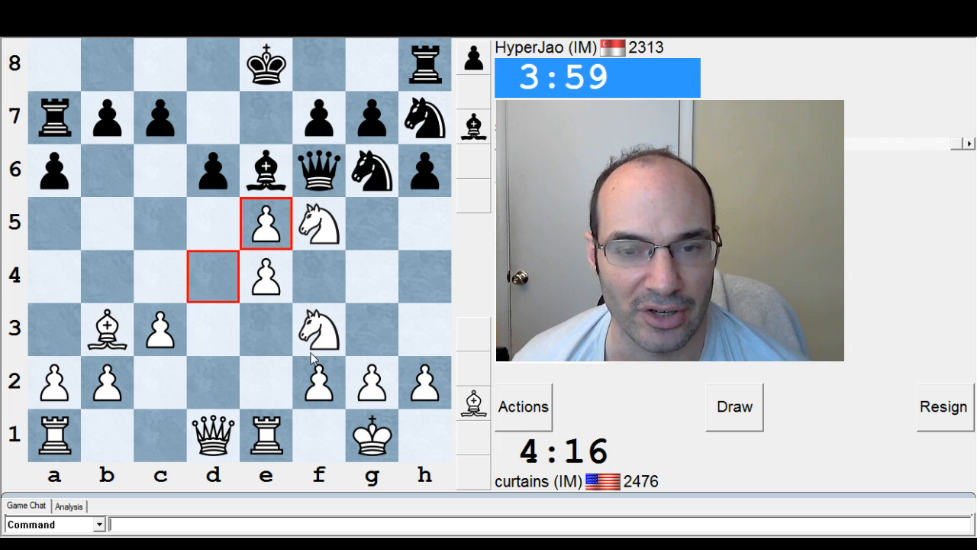
- Move White's queen from d1 to e2
{"action": "left_click", "coordinate": [265, 223]}
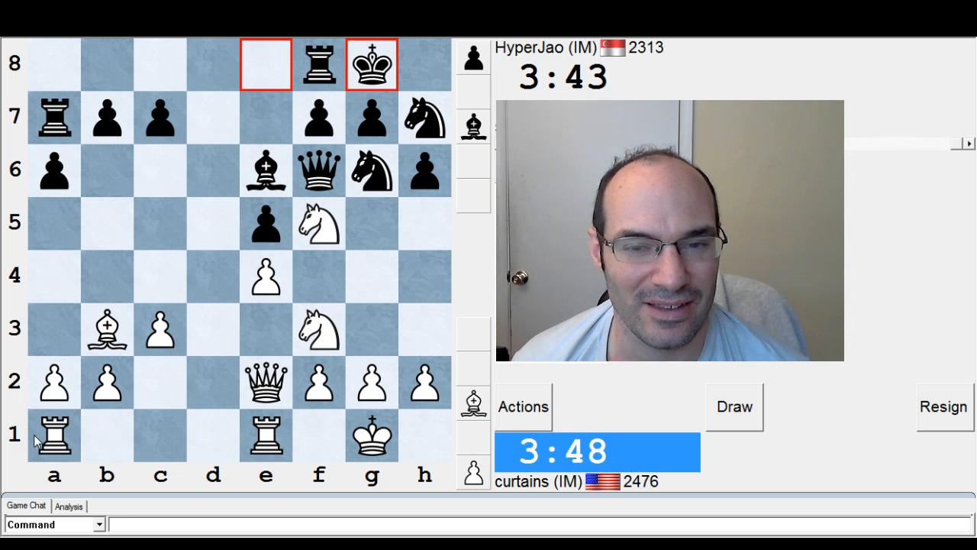
- Bring the a1 rook to d1 and continue with Qe3, the bishop trade on e6 and Nf5
{"action": "left_click_drag", "start_coordinate": [55, 435], "coordinate": [214, 435]}
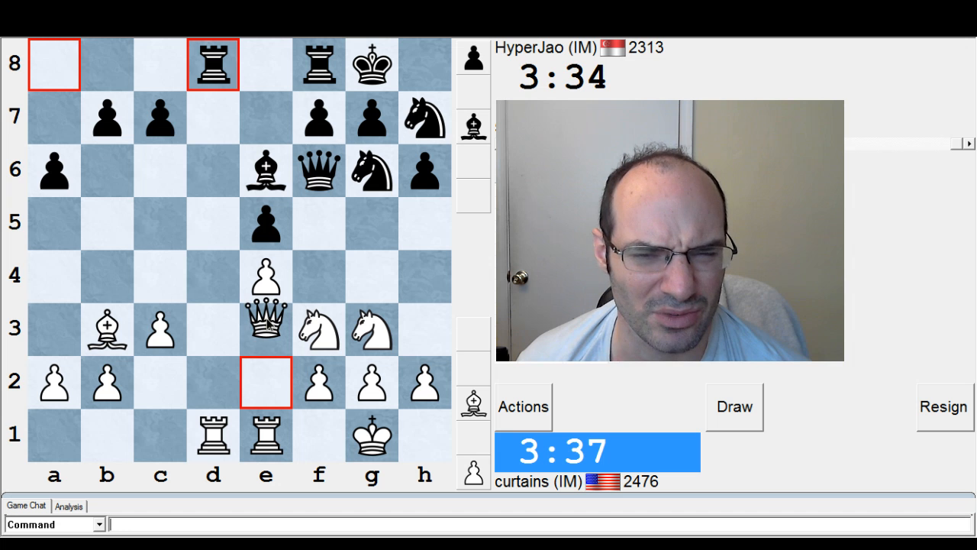
{"action": "left_click", "coordinate": [265, 330]}
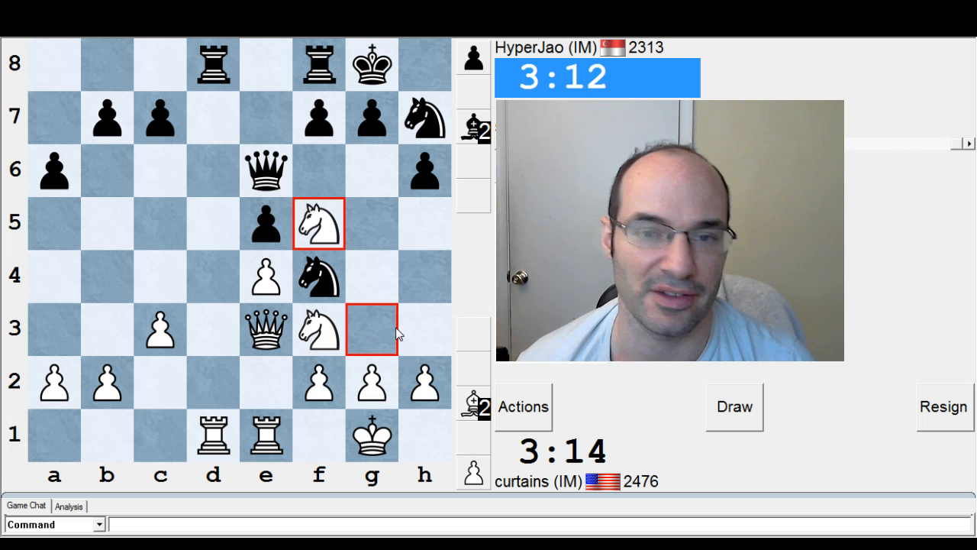
{"action": "mouse_move", "coordinate": [374, 259]}
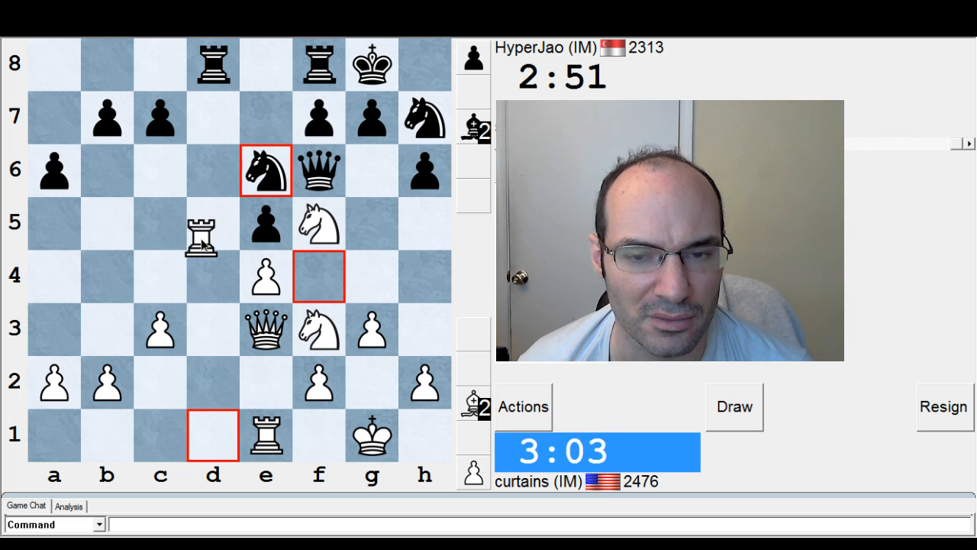
- Recapture on d5 with the e-pawn, take the knight on e6, and play on until White's queen reaches e4
{"action": "left_click", "coordinate": [212, 222]}
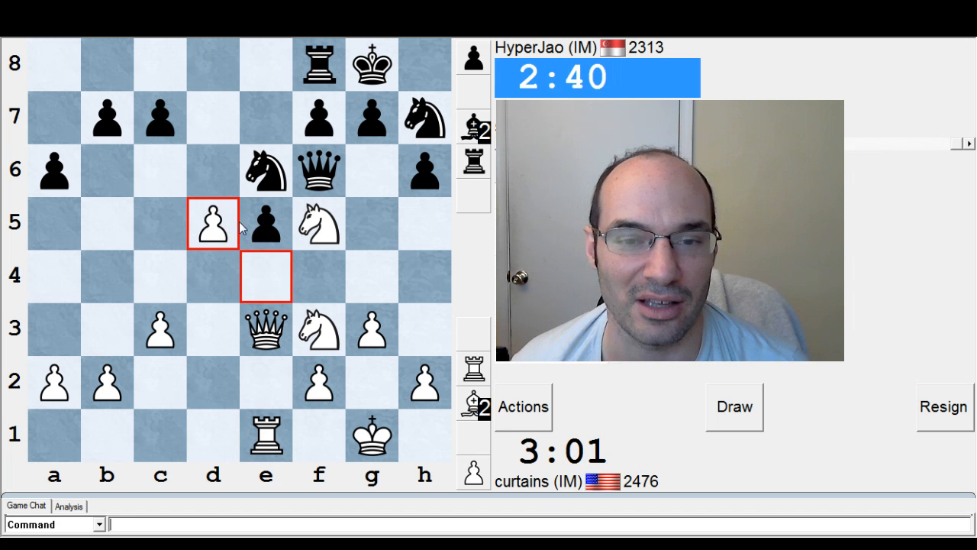
{"action": "left_click_drag", "start_coordinate": [212, 222], "coordinate": [265, 171]}
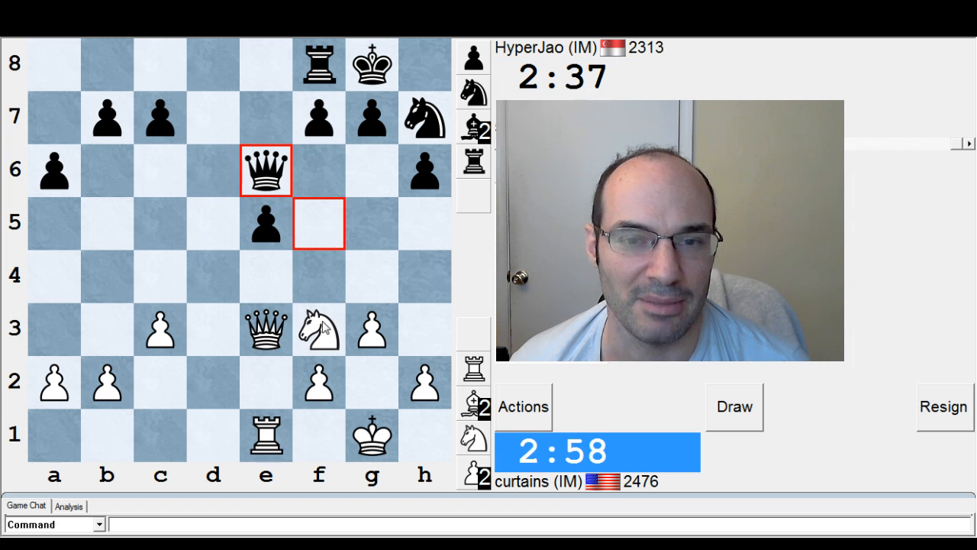
{"action": "left_click", "coordinate": [266, 223]}
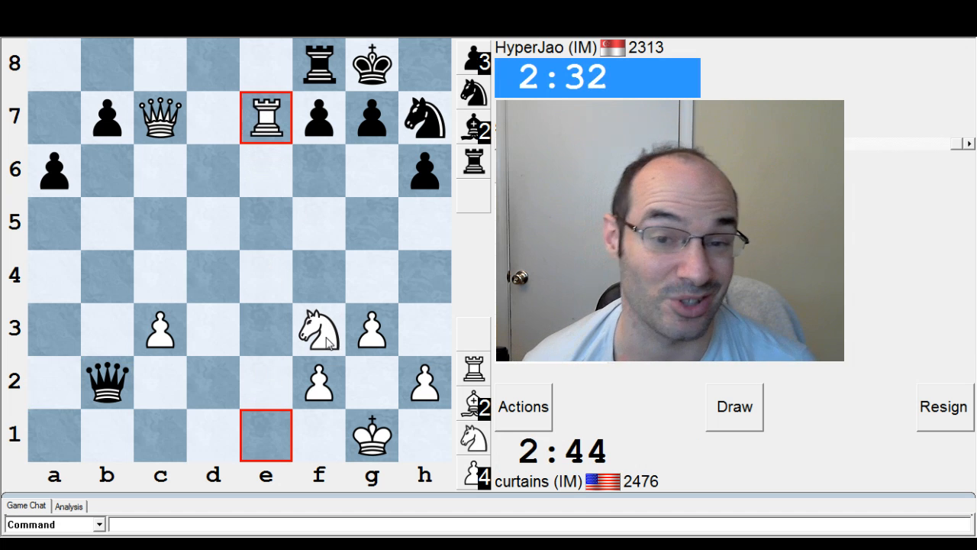
{"action": "left_click", "coordinate": [317, 171]}
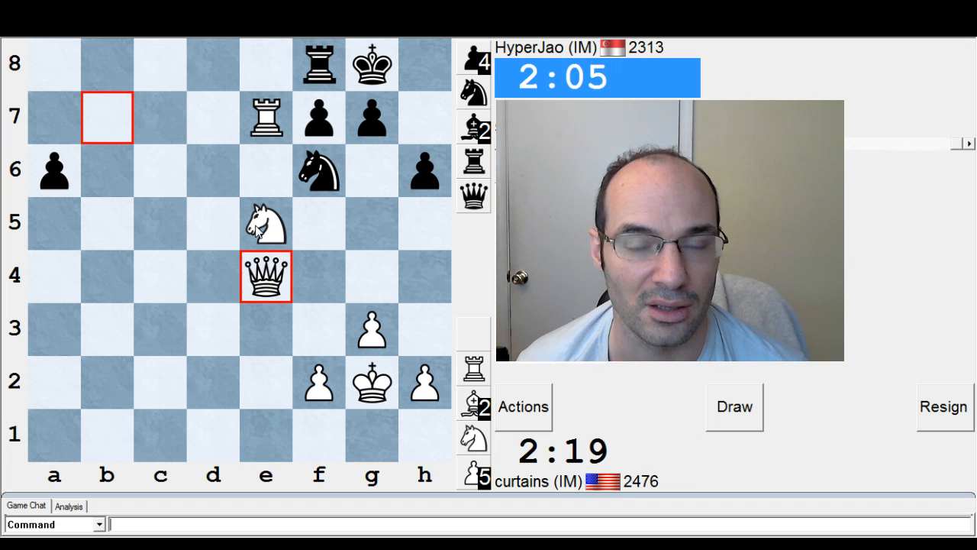
{"action": "left_click", "coordinate": [266, 276]}
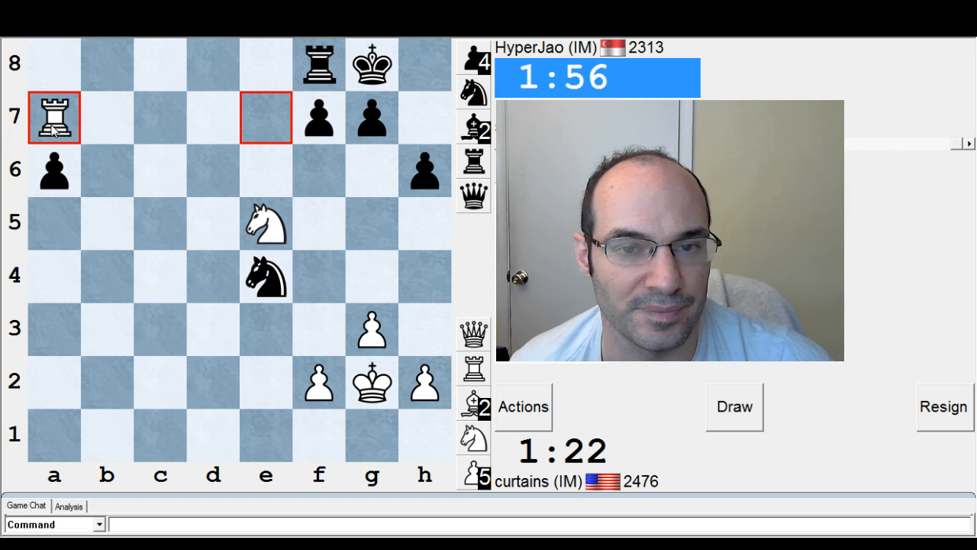
- Move White's rook from e7 to a7 after the queens come off
{"action": "left_click", "coordinate": [159, 116]}
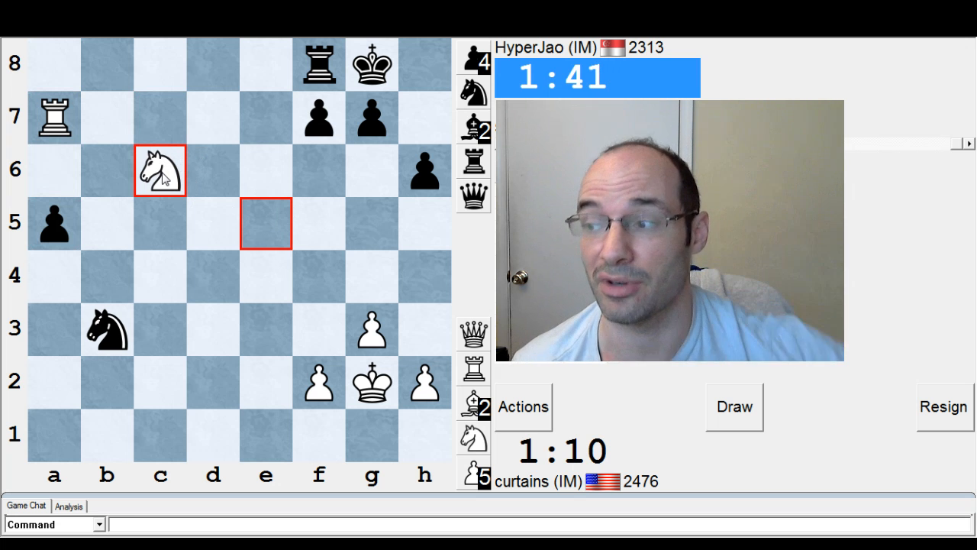
{"action": "mouse_move", "coordinate": [183, 184]}
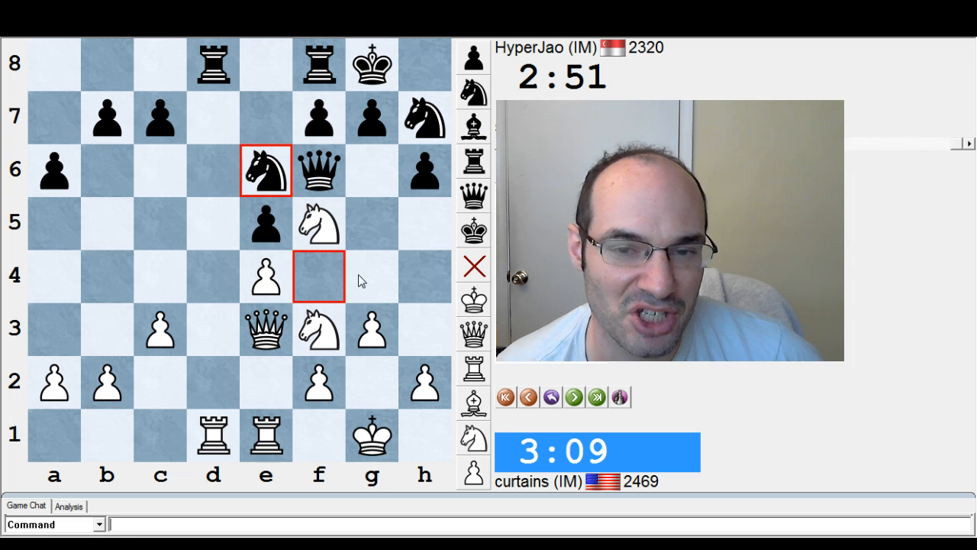
- Load the finished game into the examine view at a middlegame position
{"action": "left_click_drag", "start_coordinate": [425, 382], "coordinate": [424, 276]}
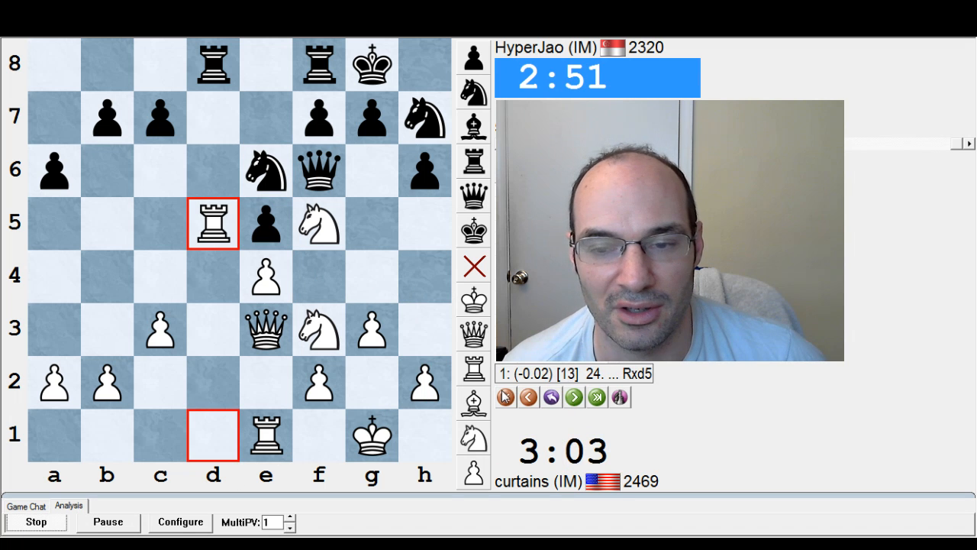
- Replay forward through the game with engine evaluations, then step back to 33...Nxe4, rated 0.00
{"action": "left_click", "coordinate": [574, 397]}
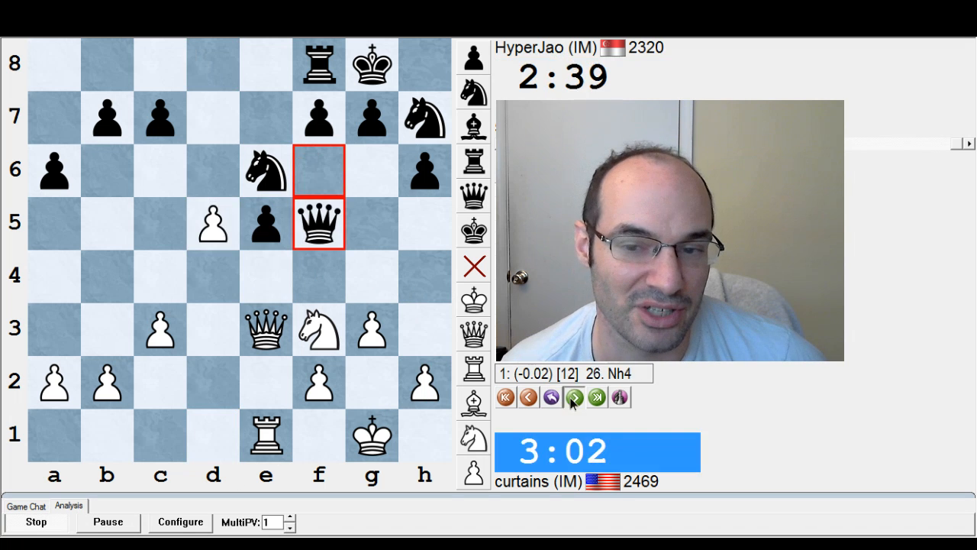
{"action": "left_click", "coordinate": [574, 397]}
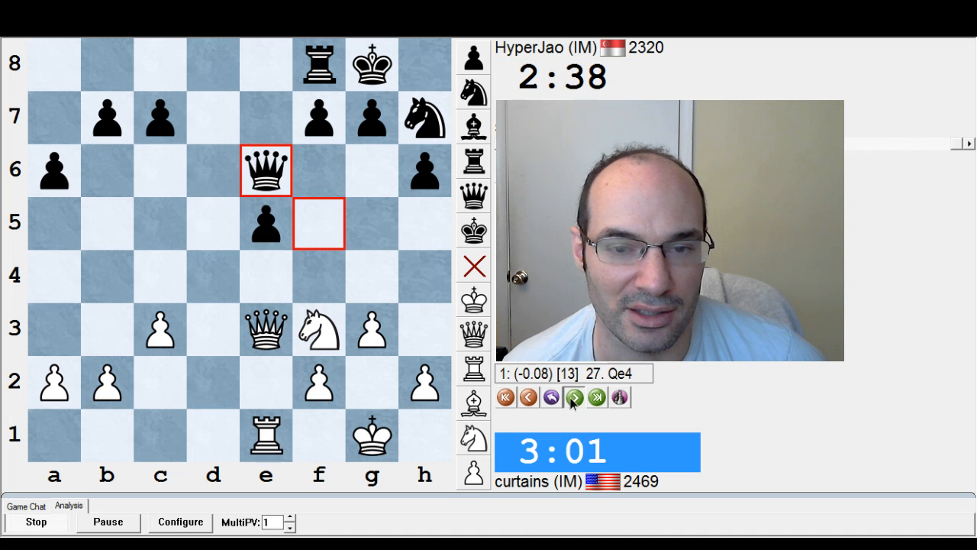
{"action": "left_click", "coordinate": [574, 397]}
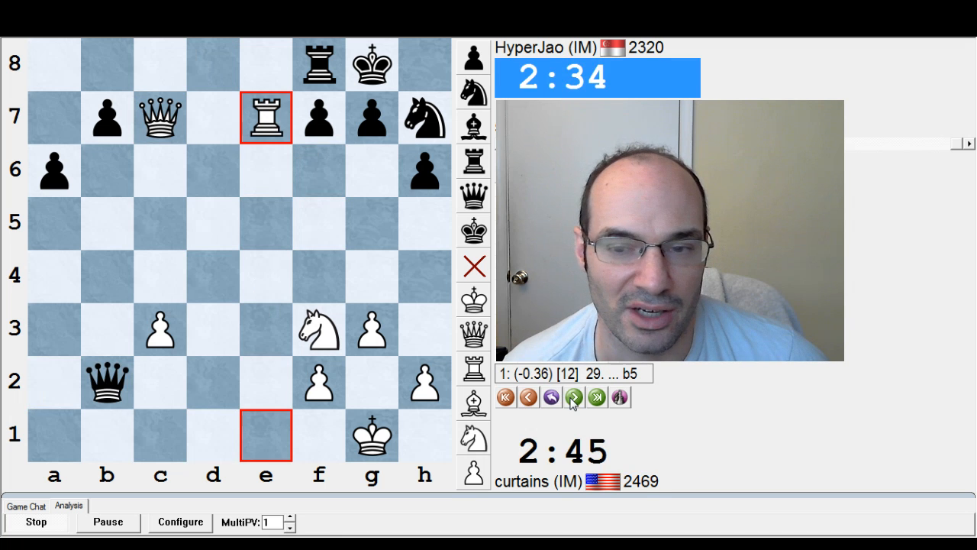
{"action": "left_click", "coordinate": [574, 397]}
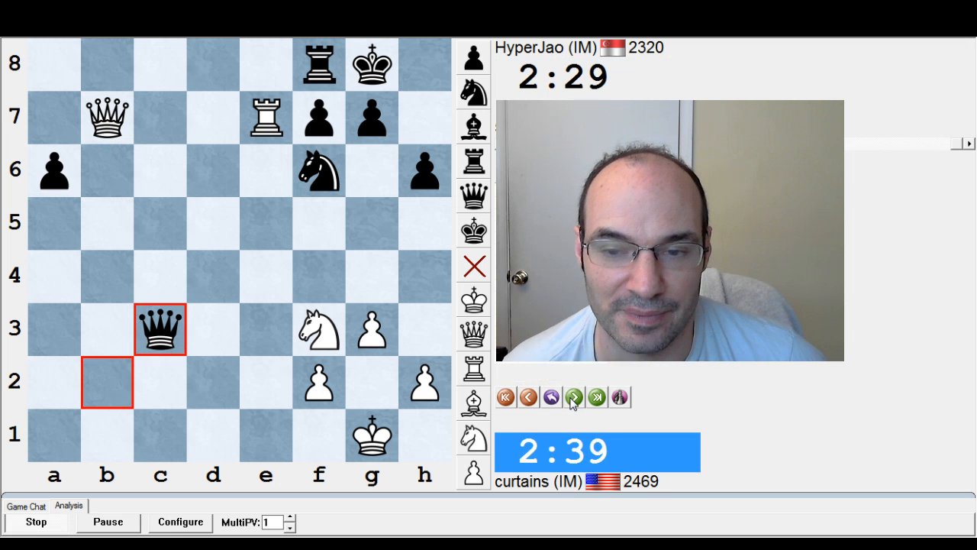
{"action": "left_click", "coordinate": [575, 397]}
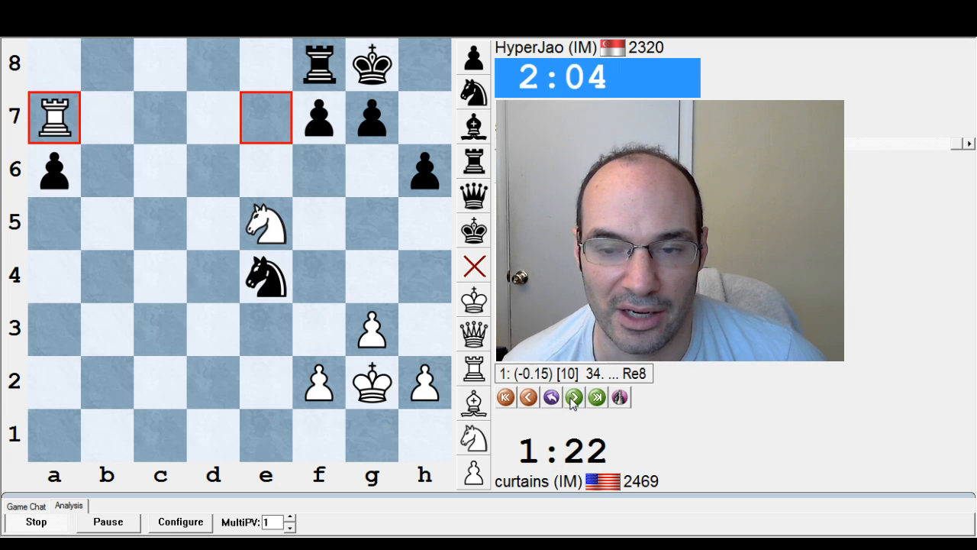
{"action": "left_click", "coordinate": [574, 397]}
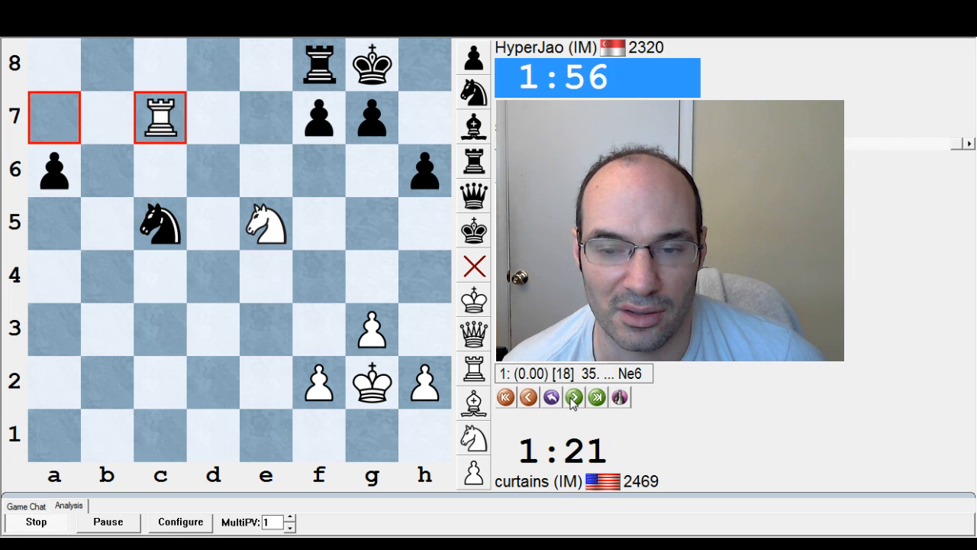
{"action": "left_click", "coordinate": [528, 397]}
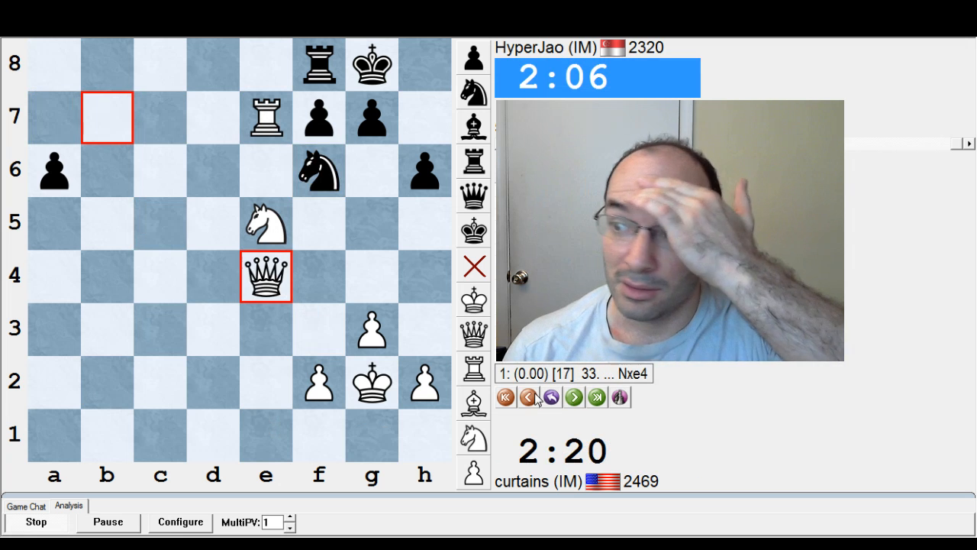